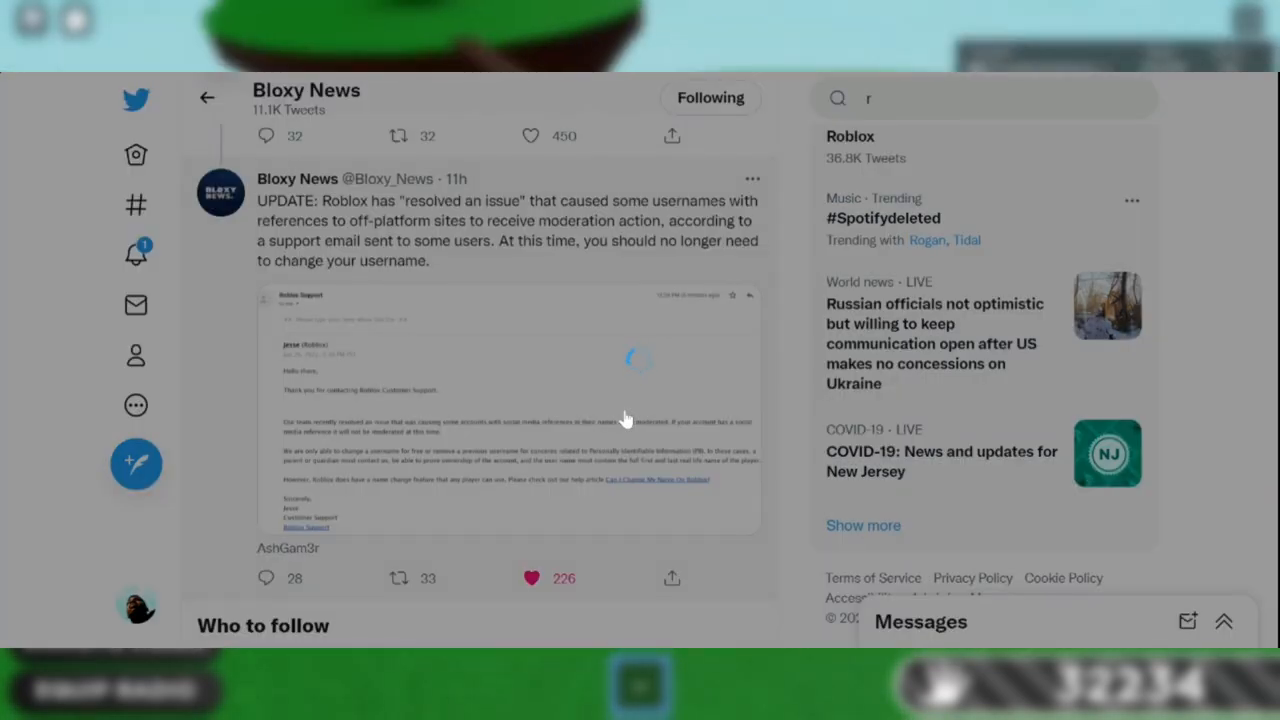
View the Roblox Support email image full-size, then close it to return to the game.
left_click(510, 410)
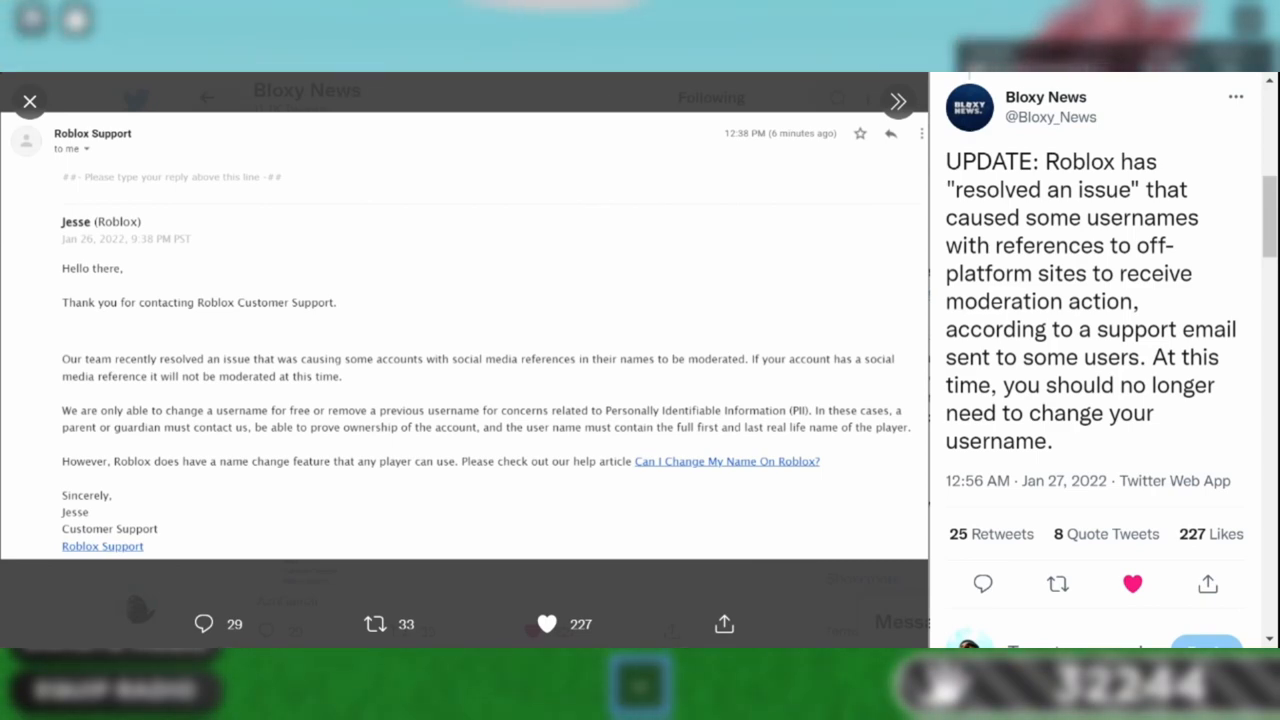
left_click(28, 100)
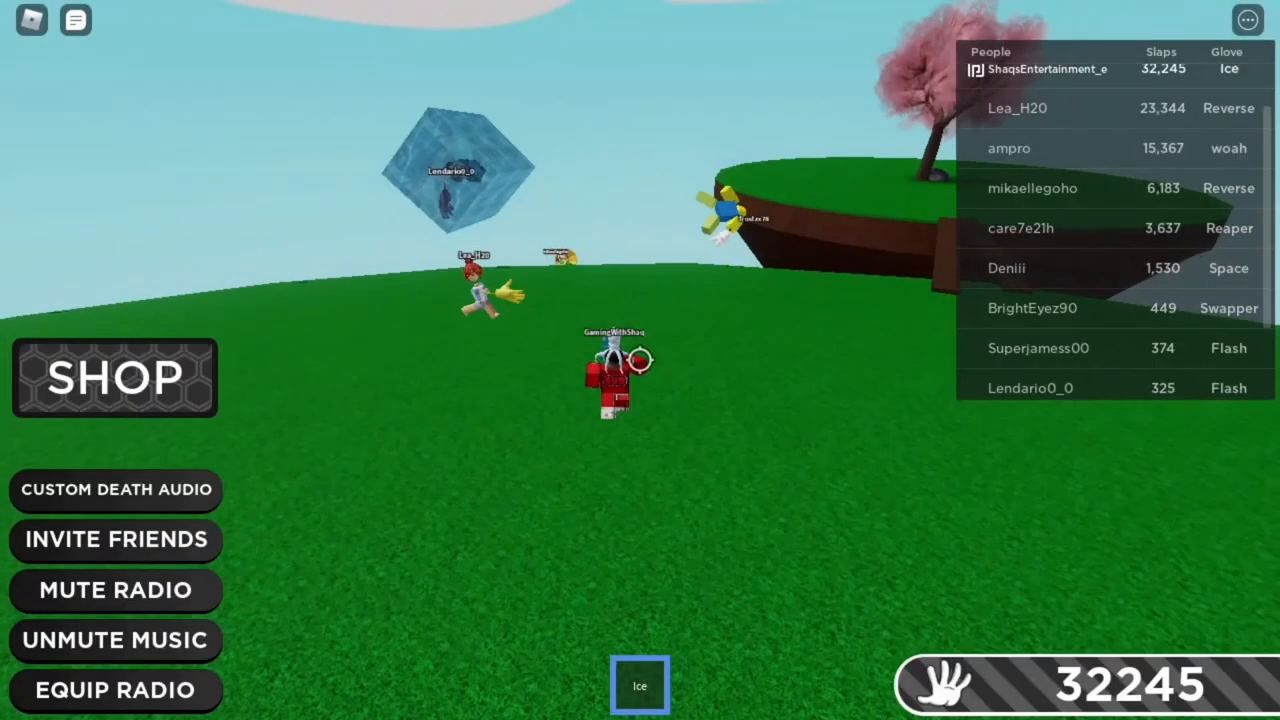